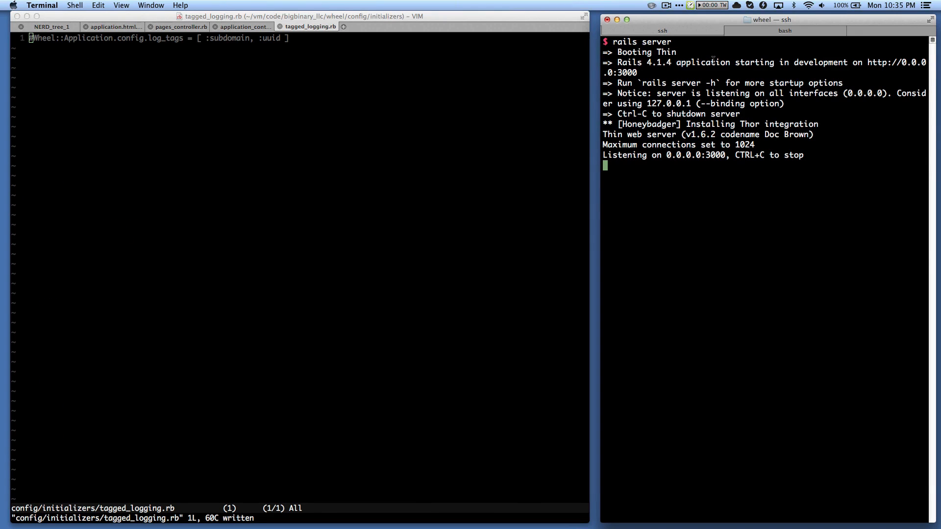
Look over the Rails X-Request-Id tracking commit, then the bigbinary/wheel repository page
click(51, 27)
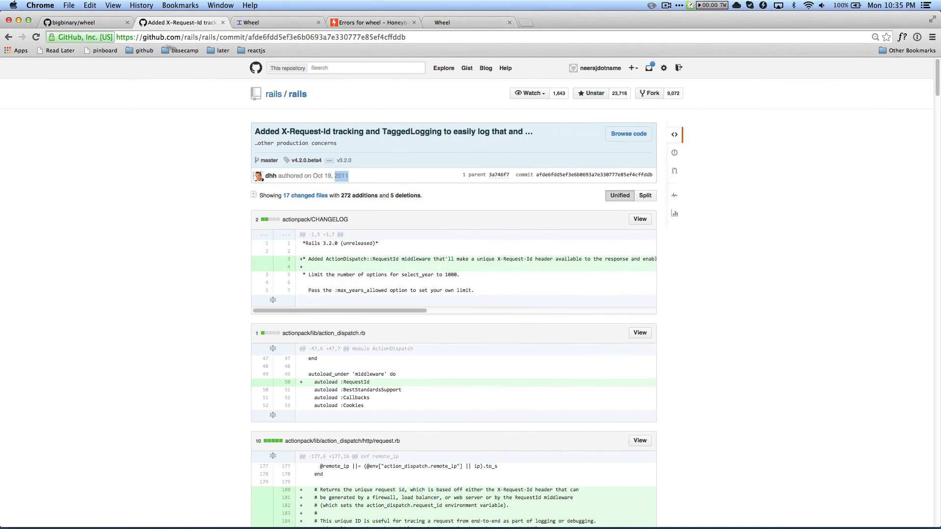
click(84, 22)
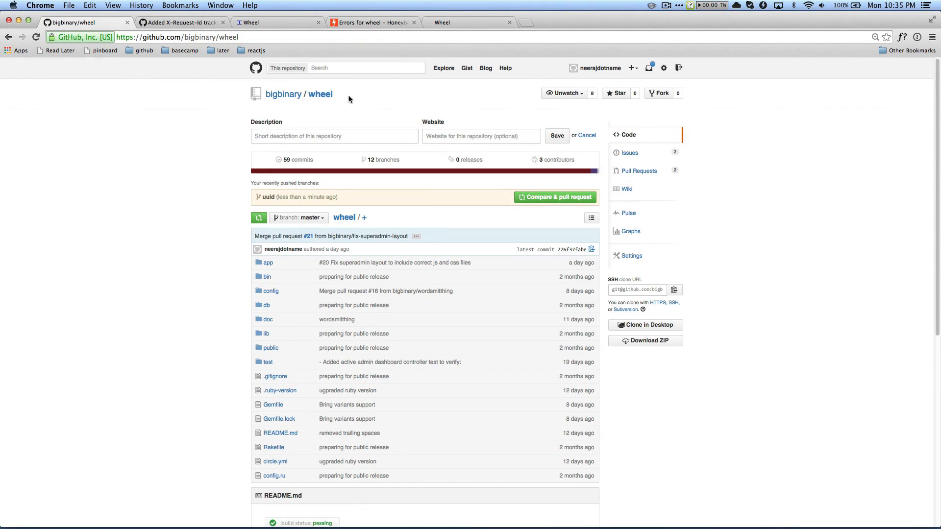
mouse_move(340, 98)
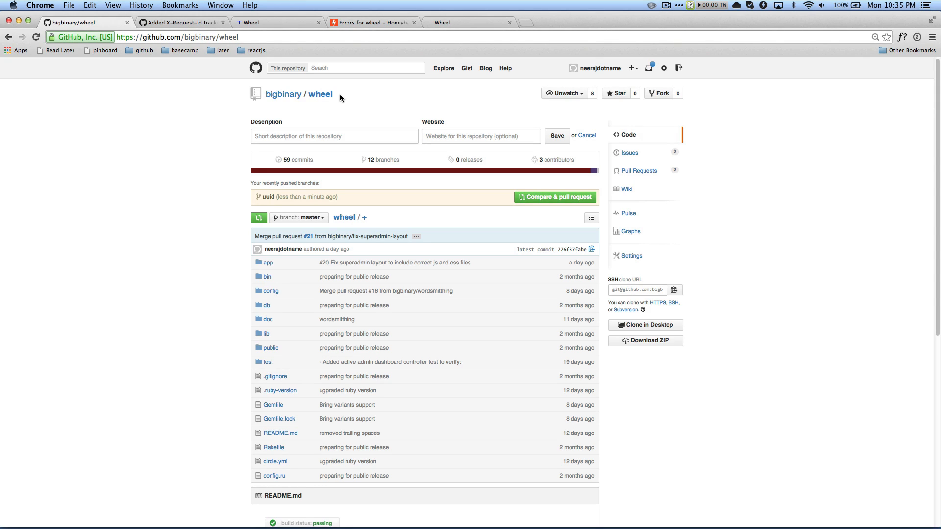
mouse_move(334, 104)
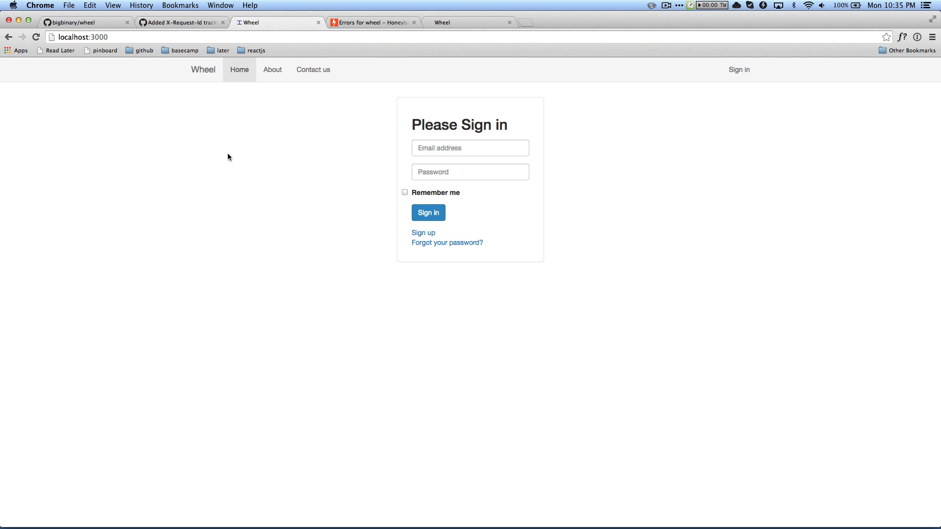
Return to MacVim's project tree and the sign-in request's 200 OK server log
click(470, 148)
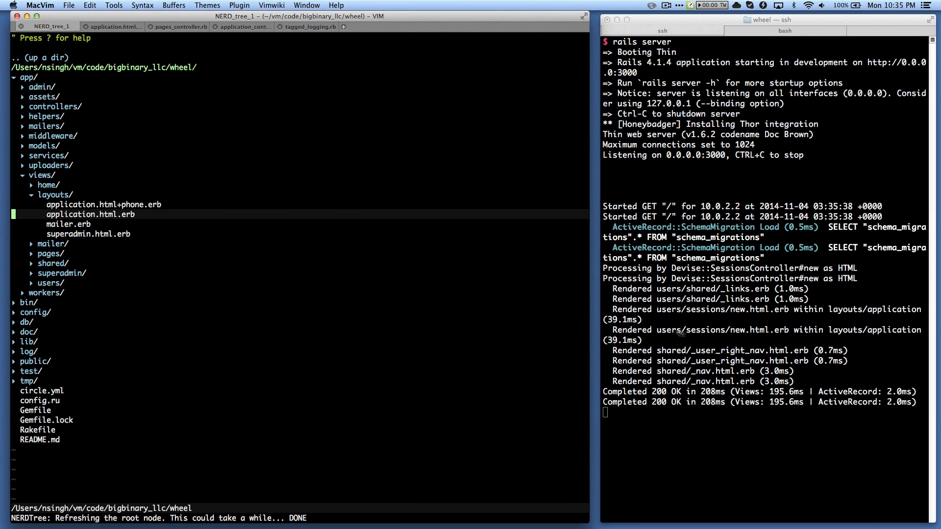
mouse_move(704, 360)
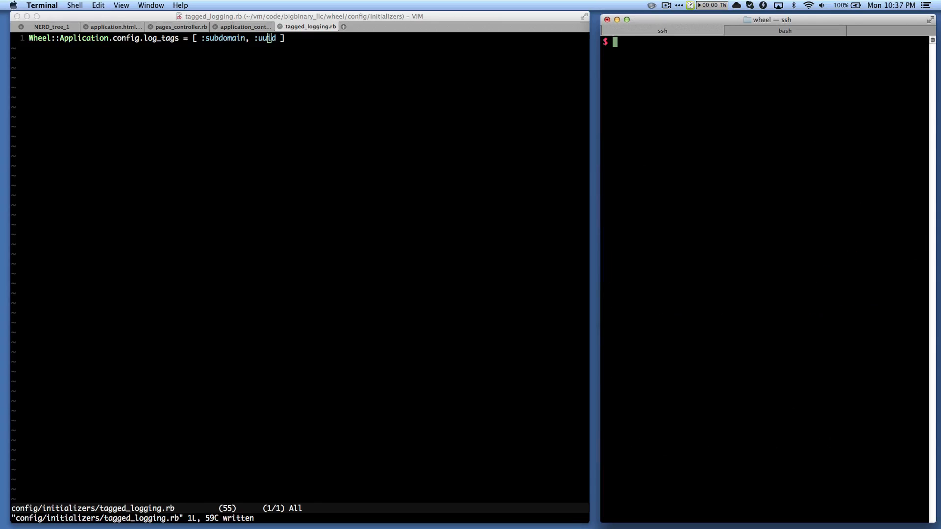
text(rails server)
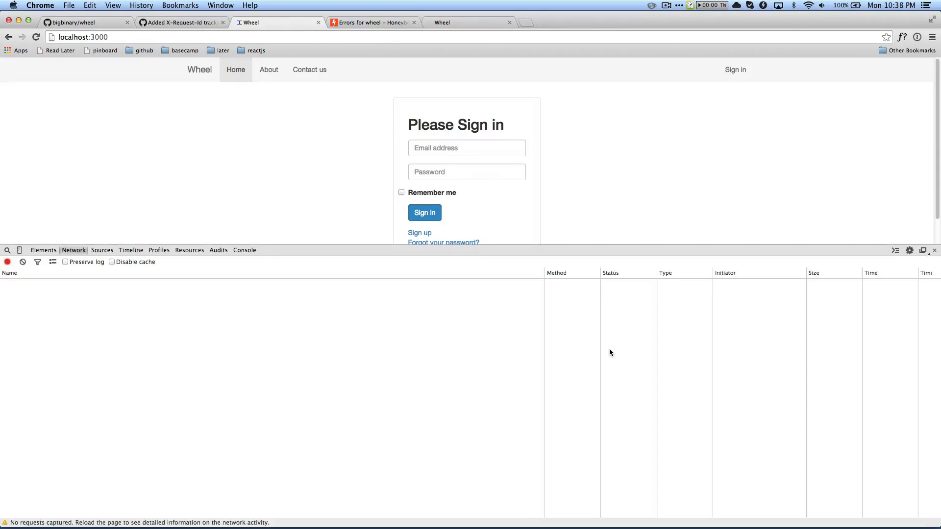
mouse_move(387, 259)
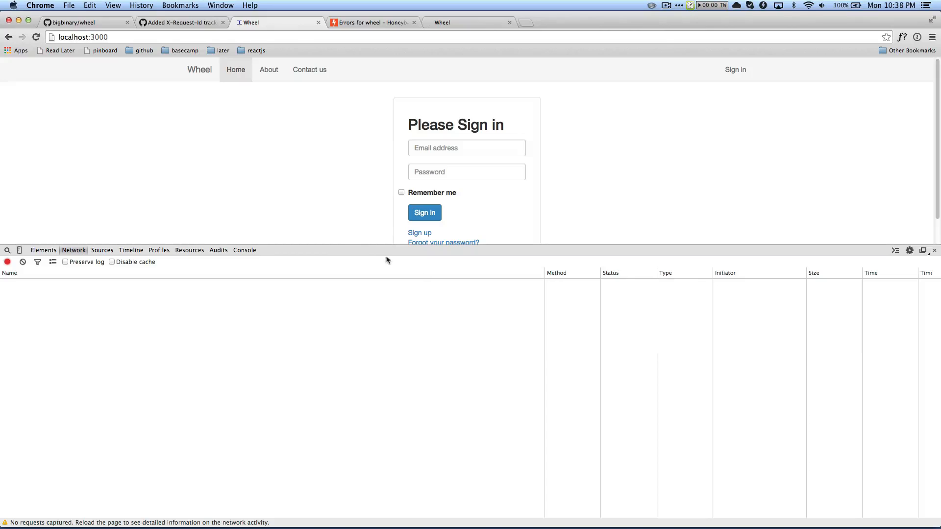
mouse_move(327, 209)
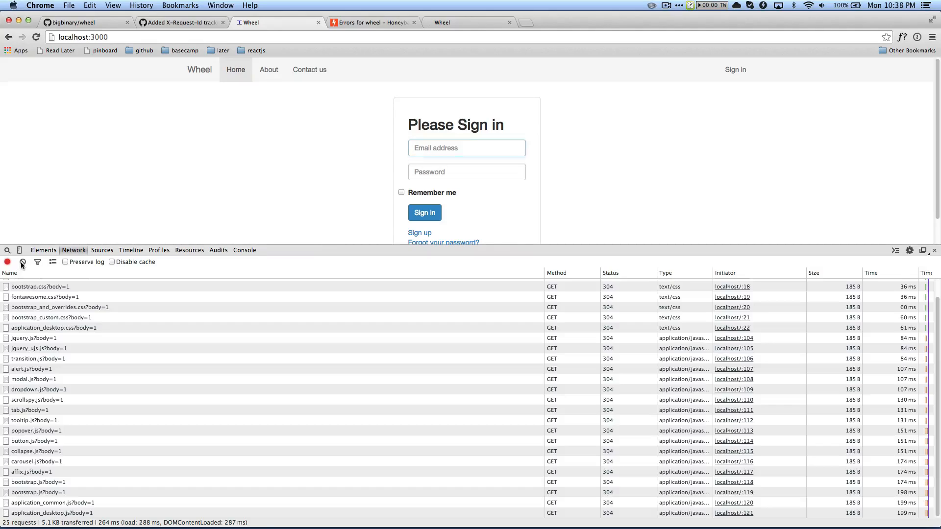
Capture fresh network requests and show the localhost request's X-Request-Id response header
click(22, 262)
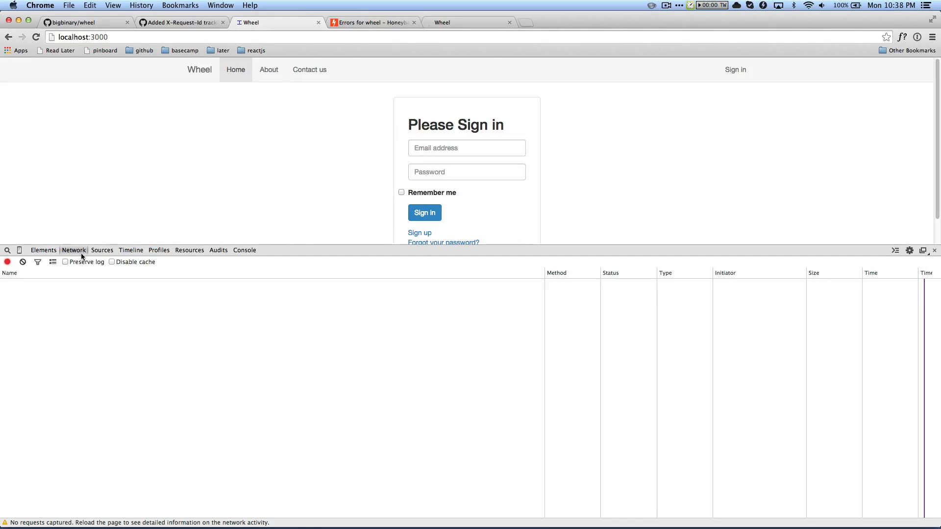
mouse_move(162, 202)
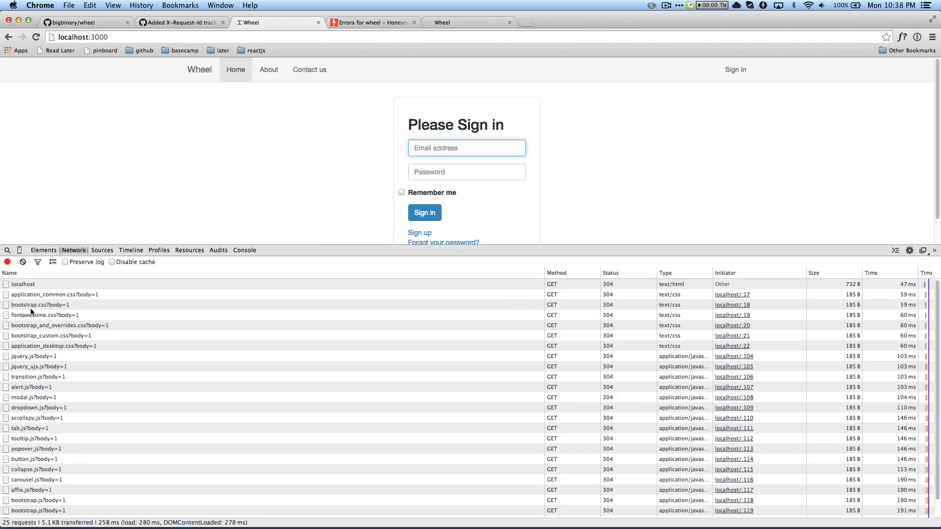
click(23, 283)
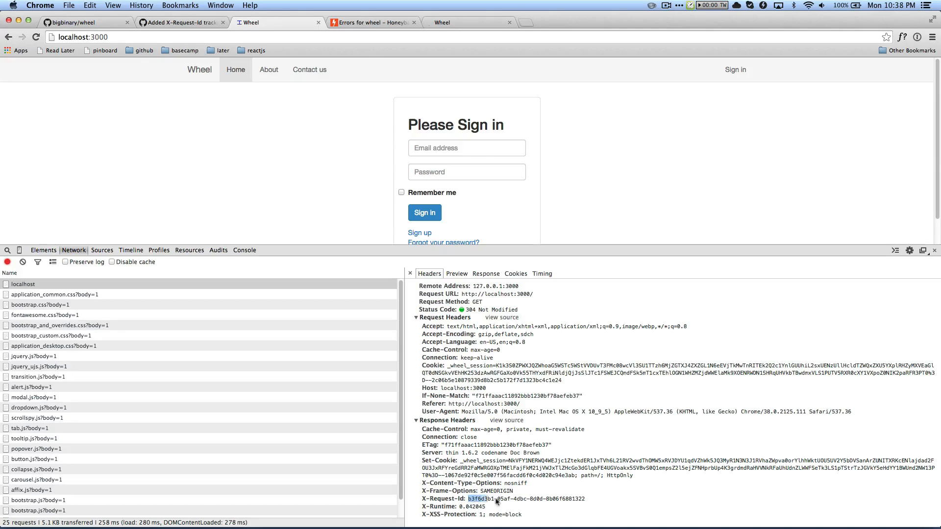
Highlight the b3f6d3b1 X-Request-Id value to compare with the log's UUID tags
drag(498, 499, 581, 499)
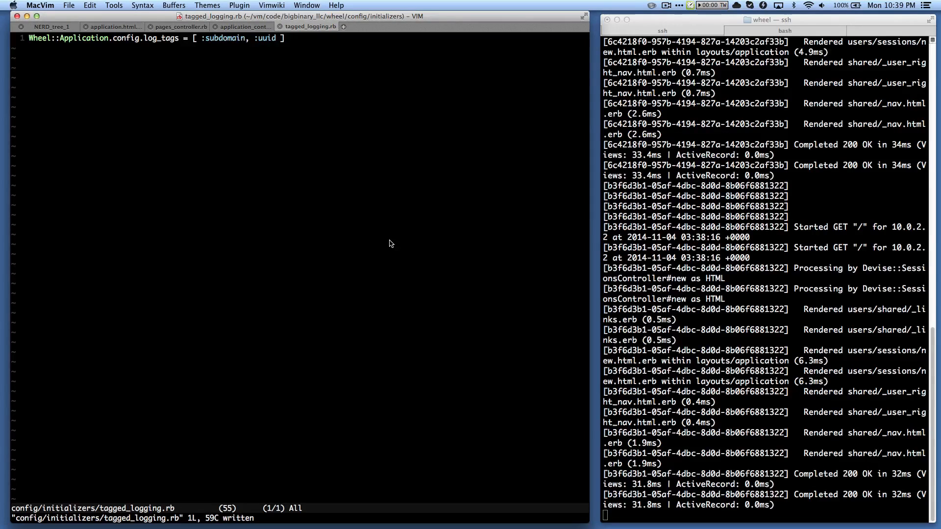
Inspect set_honeybadger_context passing the request uuid in ApplicationController, then return to PagesController
click(178, 26)
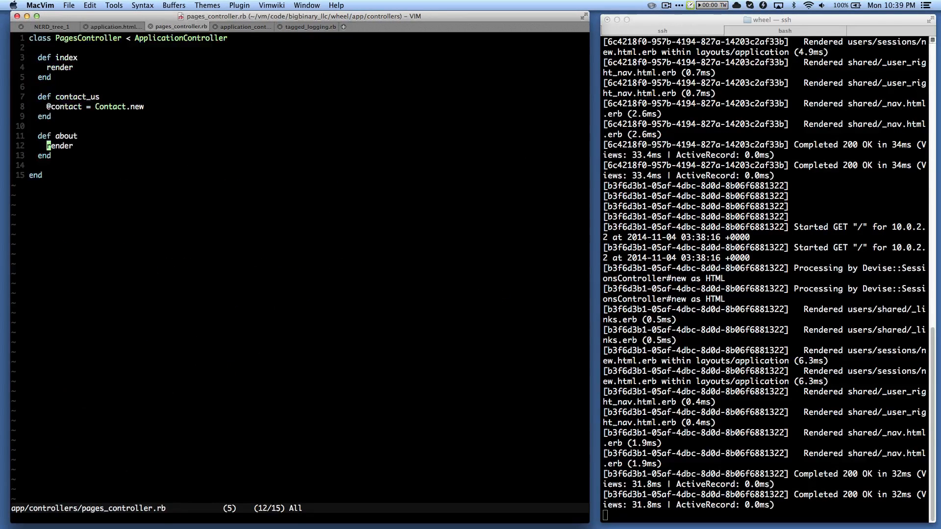
click(243, 26)
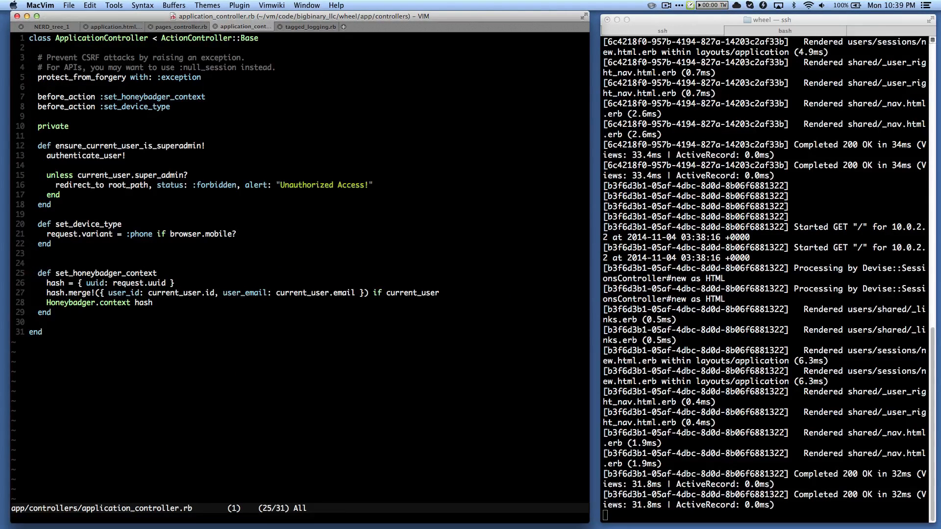
click(60, 273)
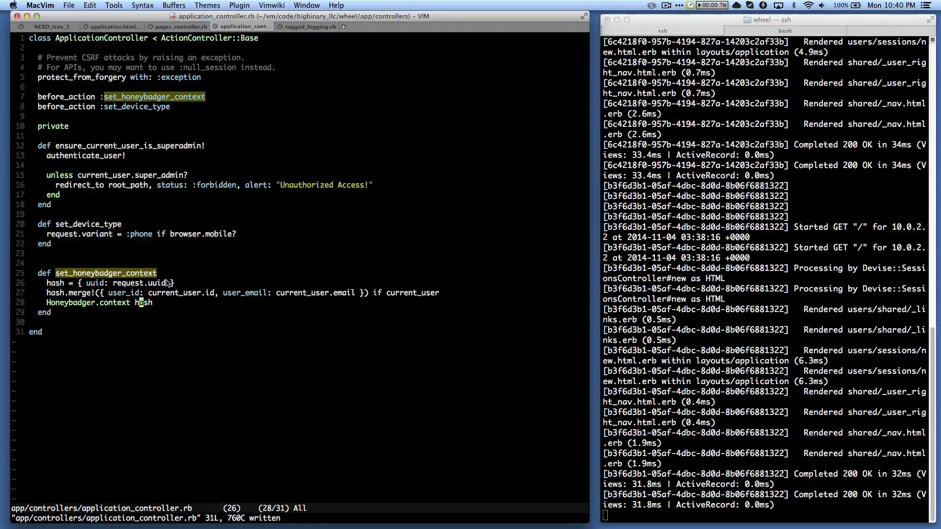
click(177, 27)
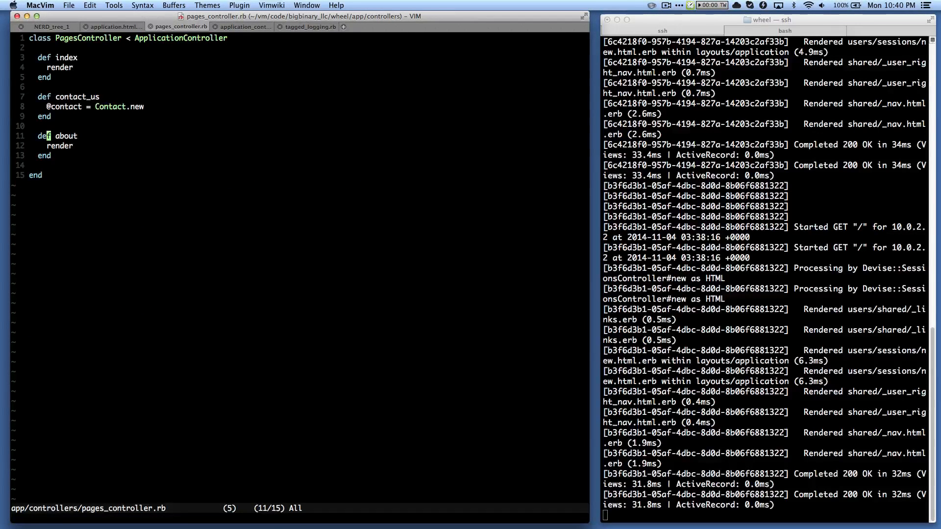
Add raise 'boom' to the about action and revisit ApplicationController and tagged_logging initializer
text(raise 'b)
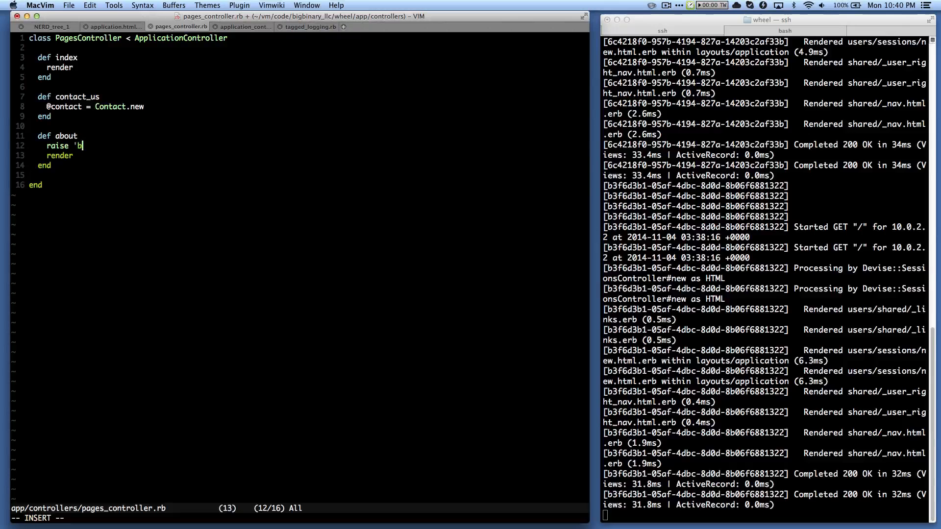
text(ooom')
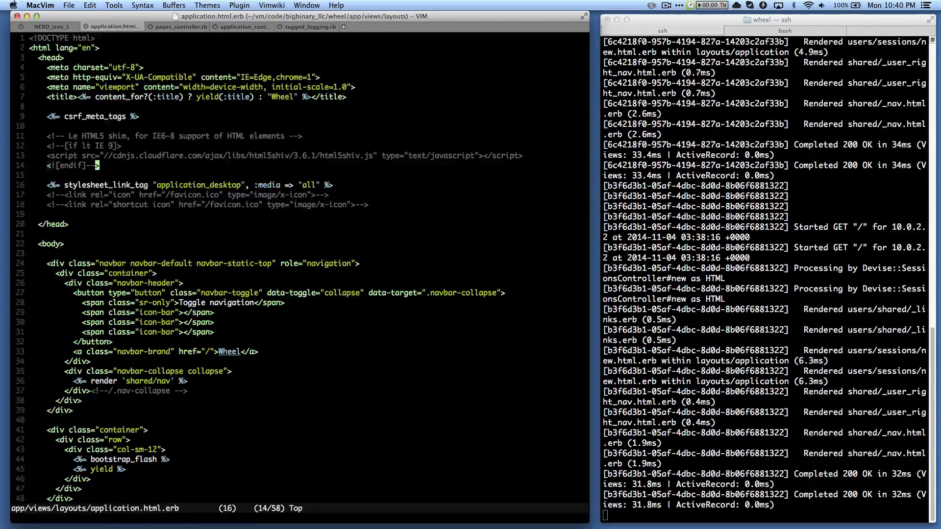
click(242, 27)
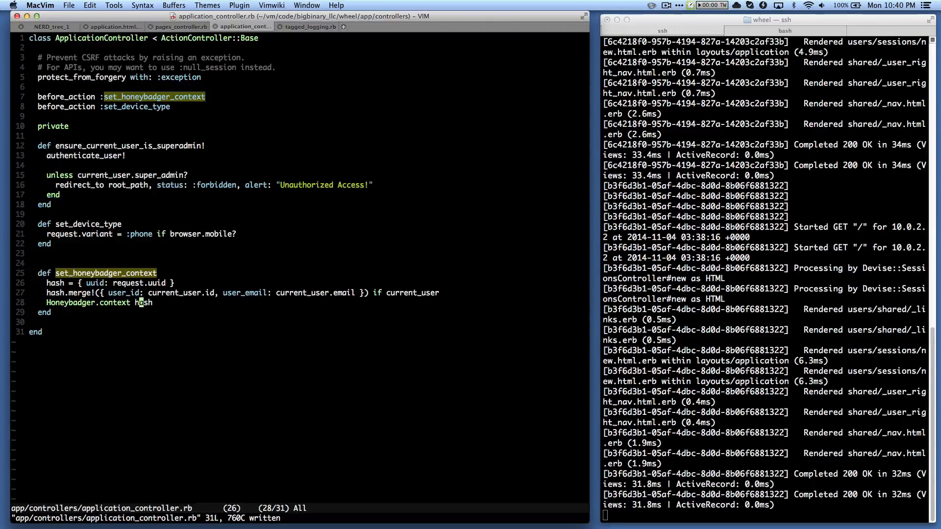
click(309, 26)
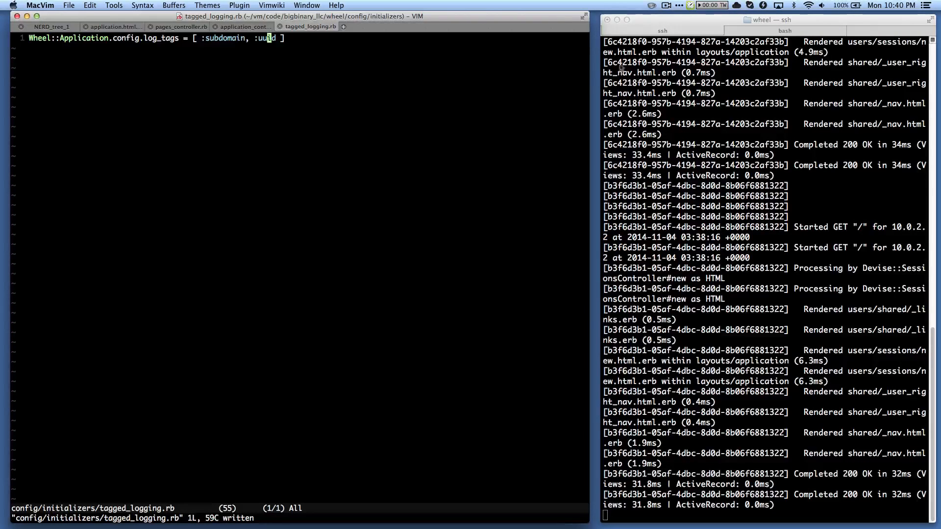
click(663, 5)
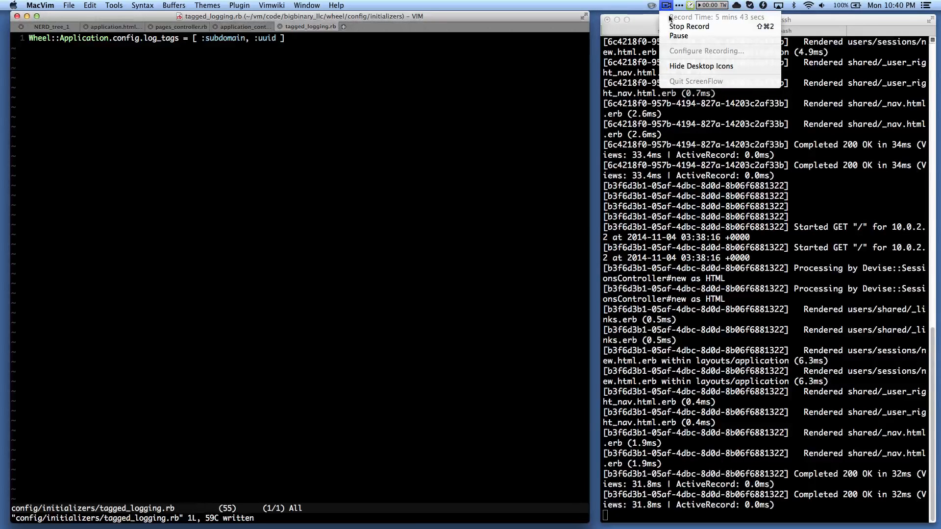
mouse_move(678, 35)
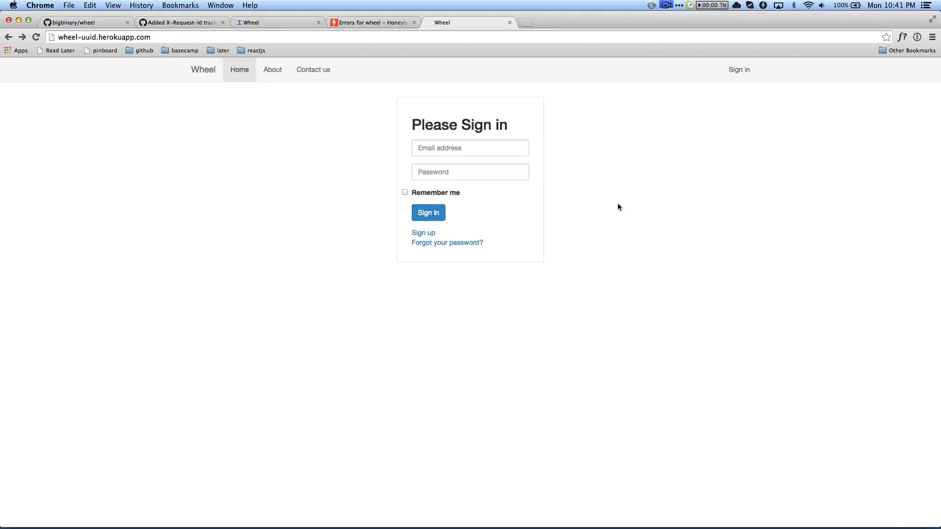
mouse_move(122, 42)
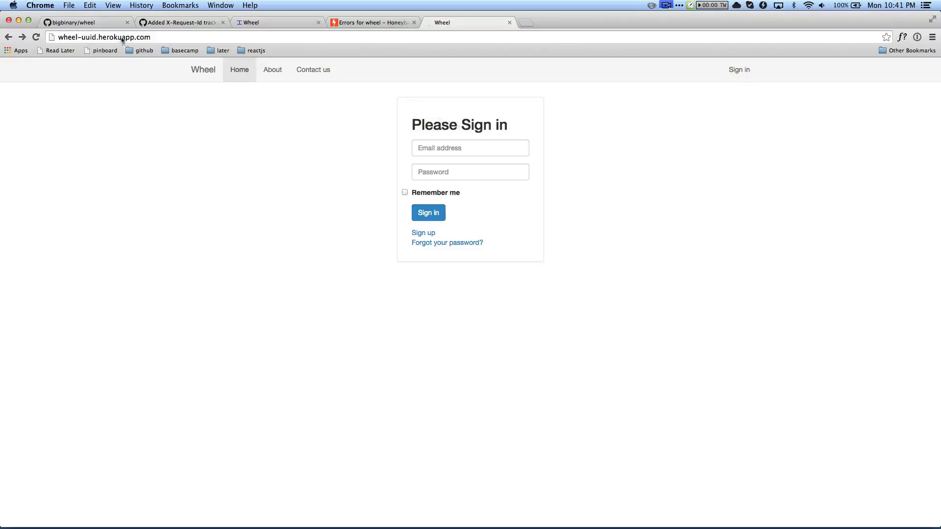
Show the wheel-uuid.herokuapp.com sign-in page with the email field active
click(120, 38)
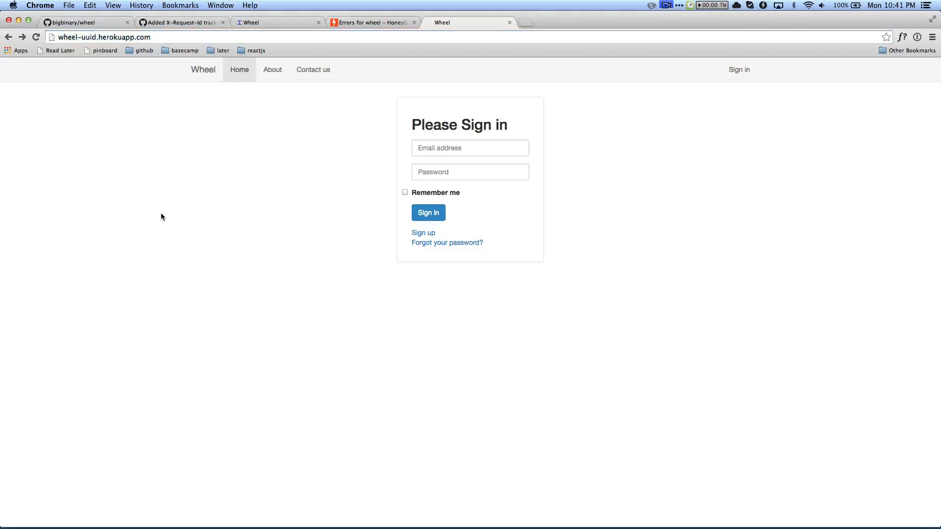
click(469, 148)
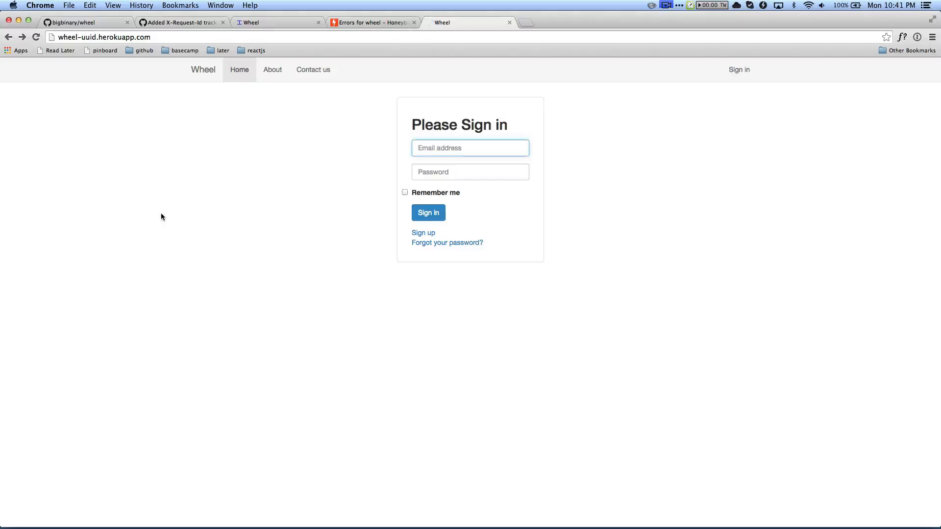
Capture the deployed sign-in page's network requests and inspect the main request's headers
key(F12)
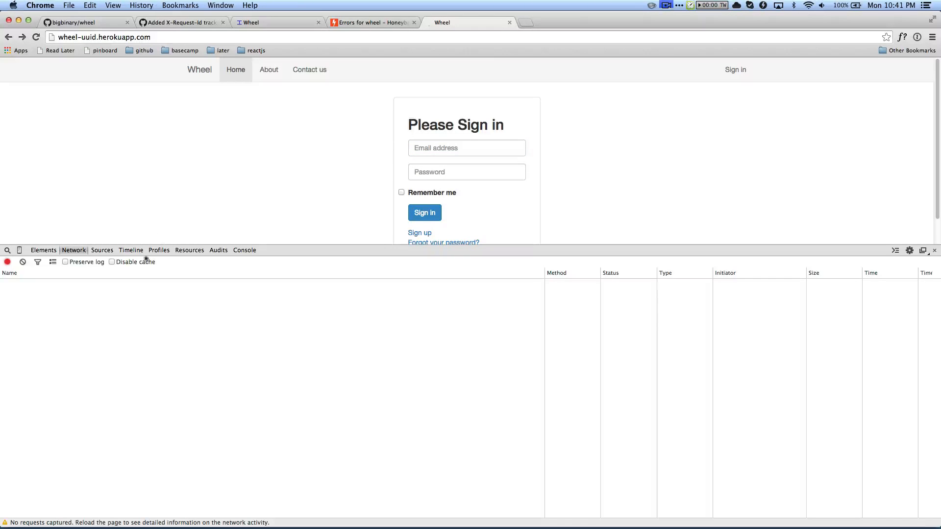
click(35, 37)
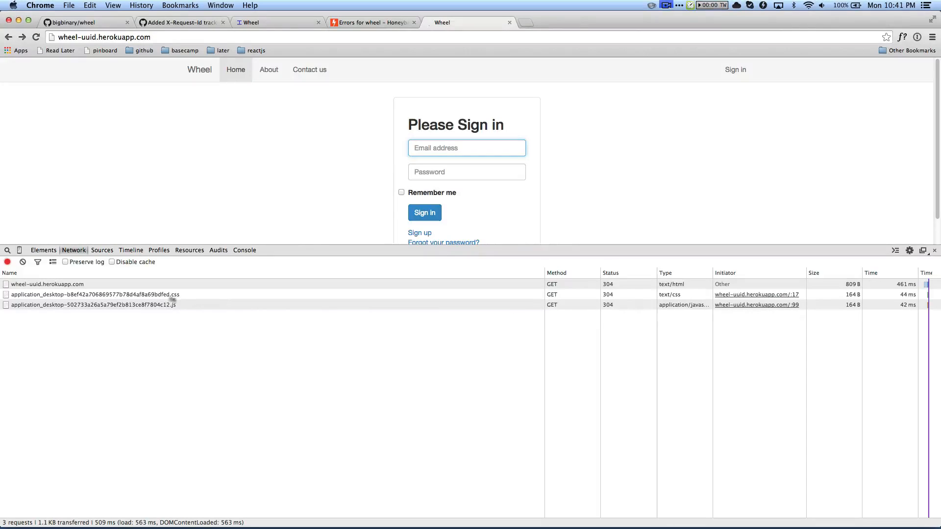
click(48, 284)
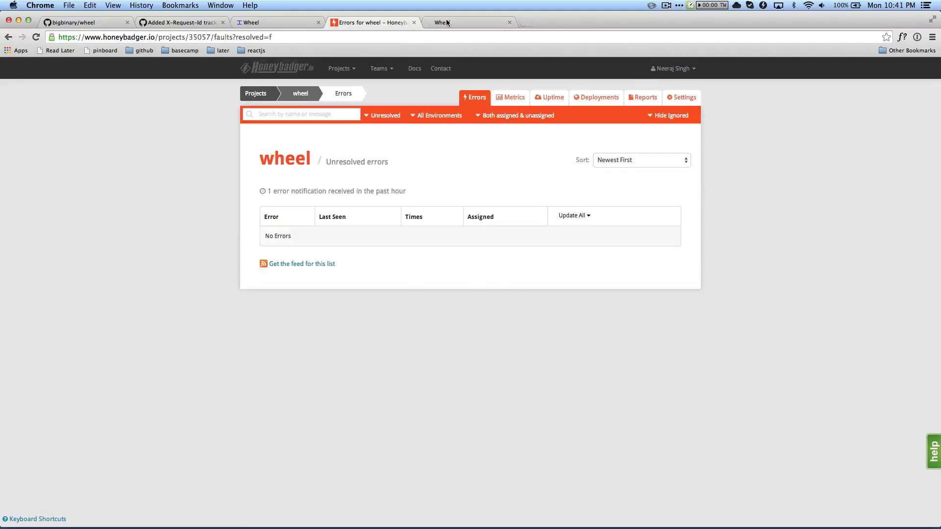
Trigger the About 500 error, select its X-Request-Id, and open Honeybadger's pages#about RuntimeError
click(470, 22)
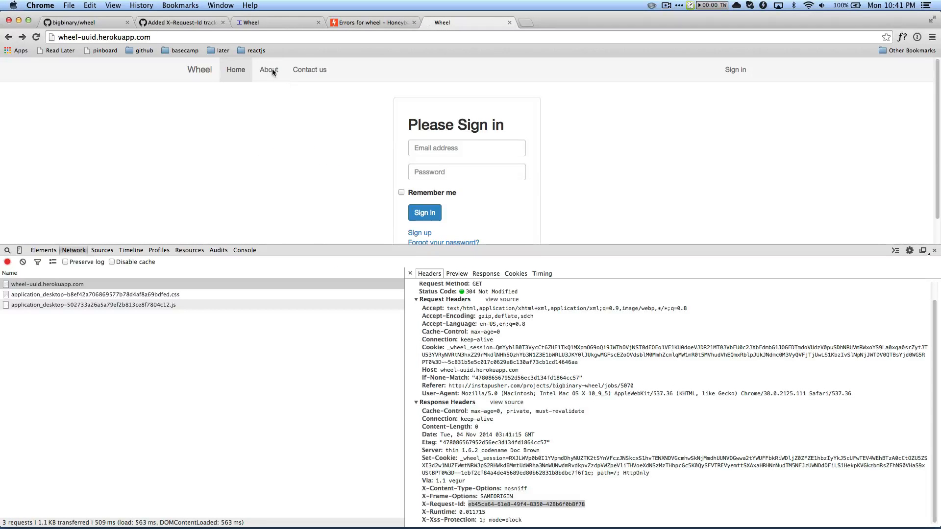
click(269, 69)
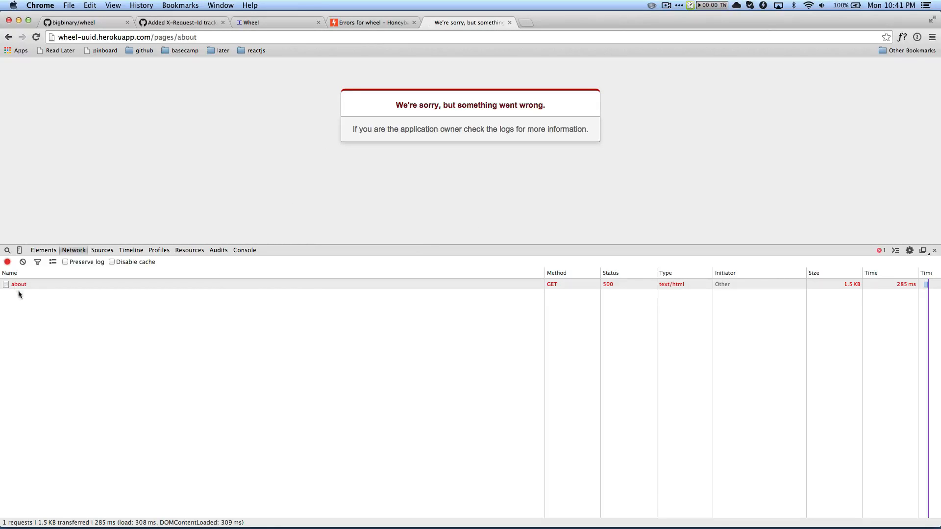
click(19, 283)
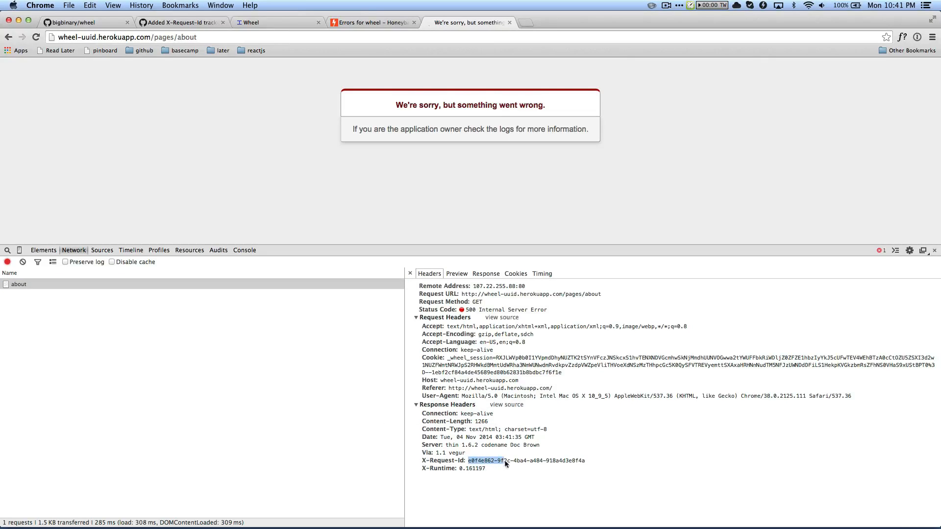
drag(485, 460, 585, 461)
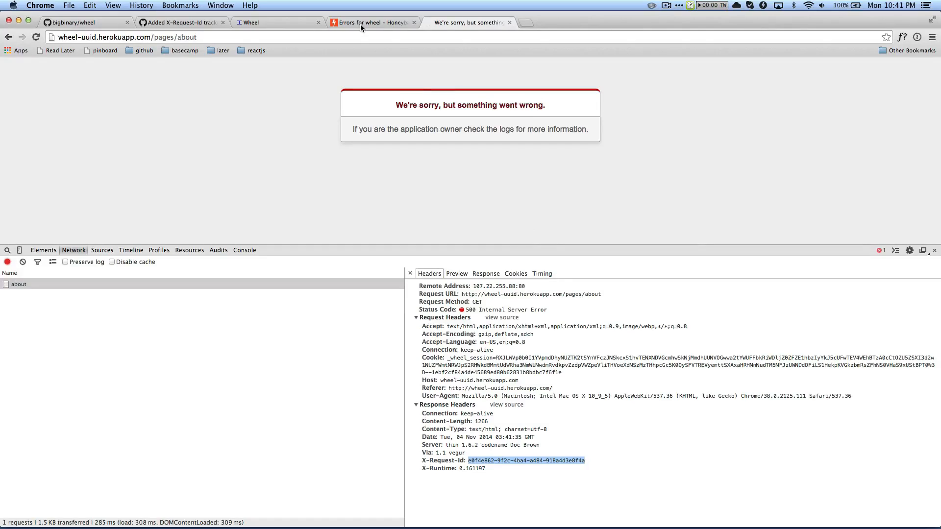
click(372, 22)
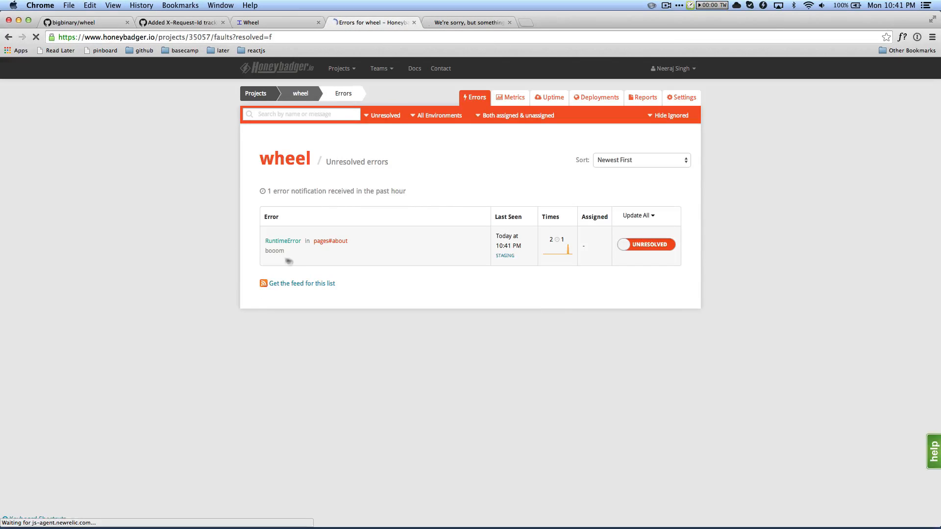
click(282, 240)
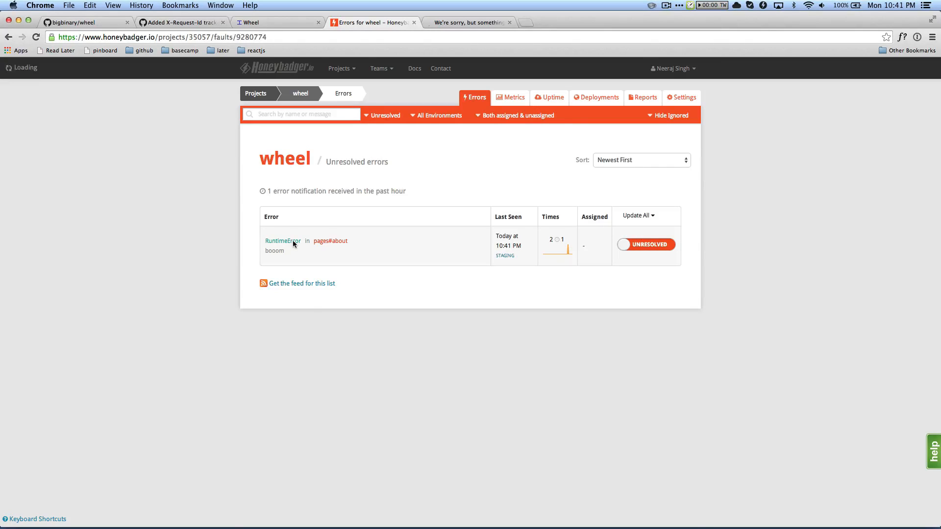
Select the Context uuid e0f4e862-9f2c-4ba4-a484-918a4d3e8f4a and compare it with X-Request-Id
click(283, 241)
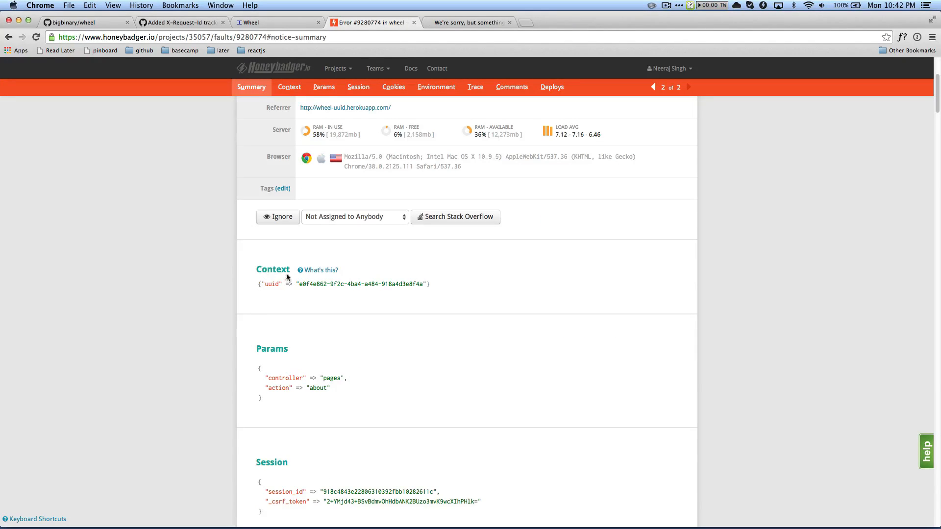
mouse_move(300, 288)
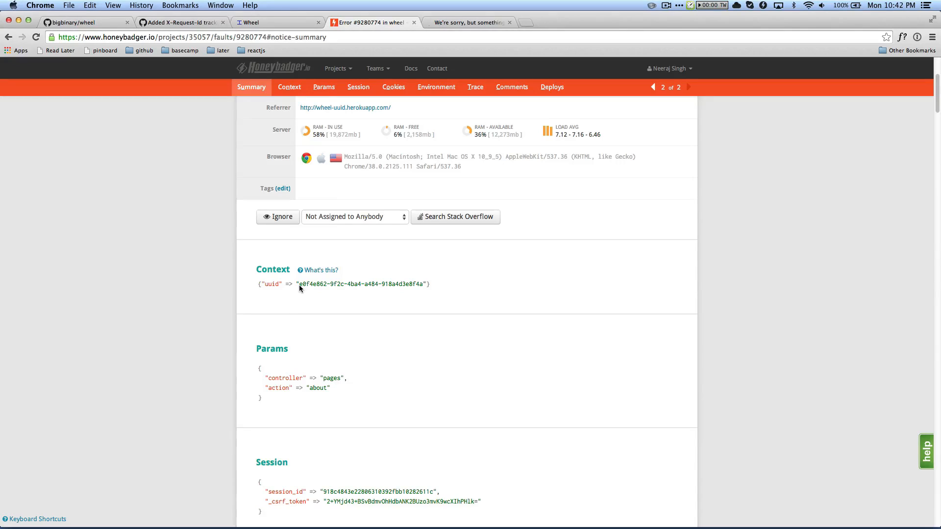
double_click(360, 284)
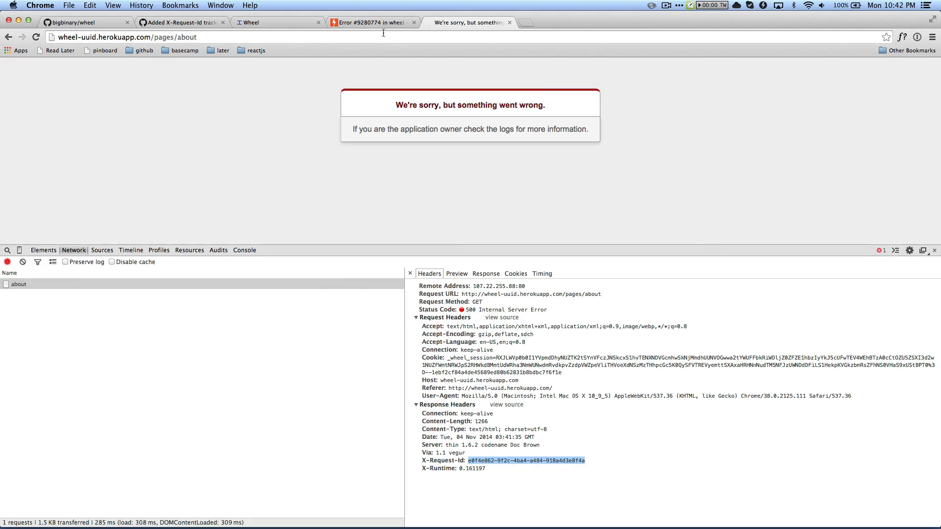
click(371, 22)
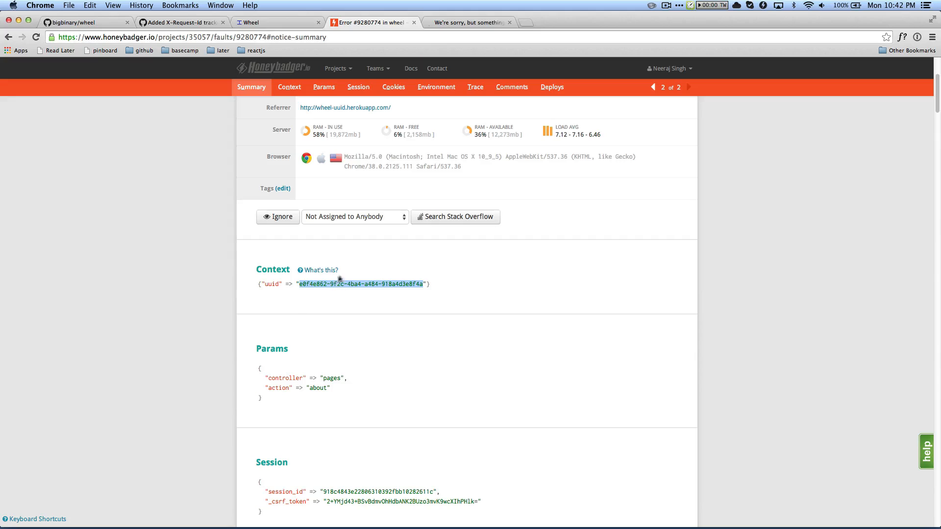
click(159, 203)
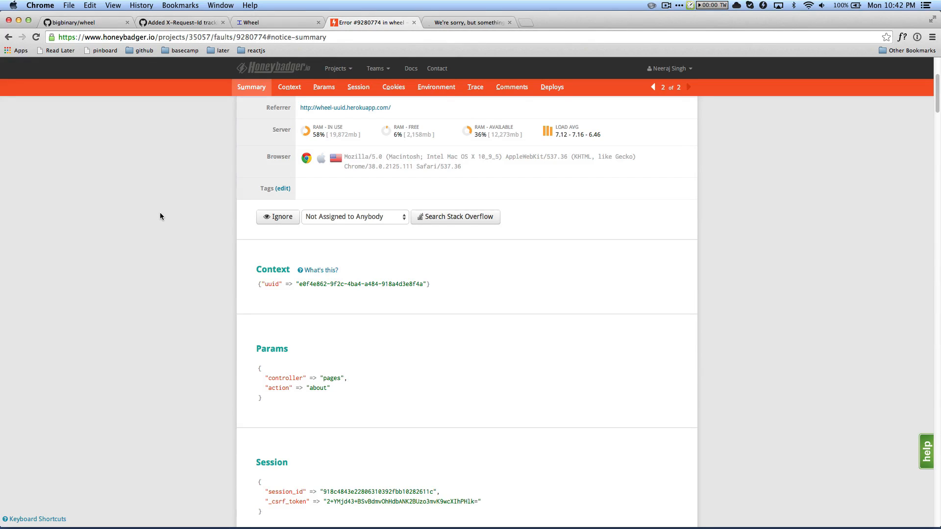
mouse_move(161, 217)
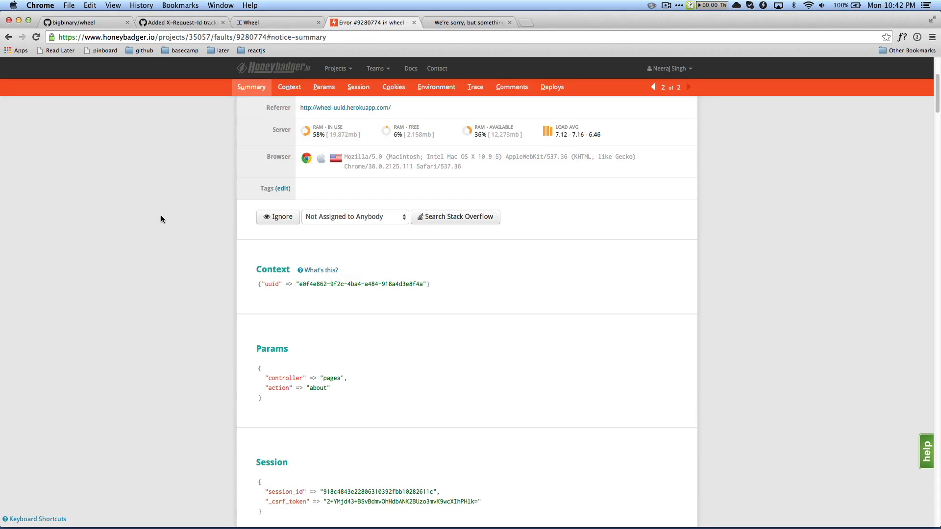
mouse_move(161, 222)
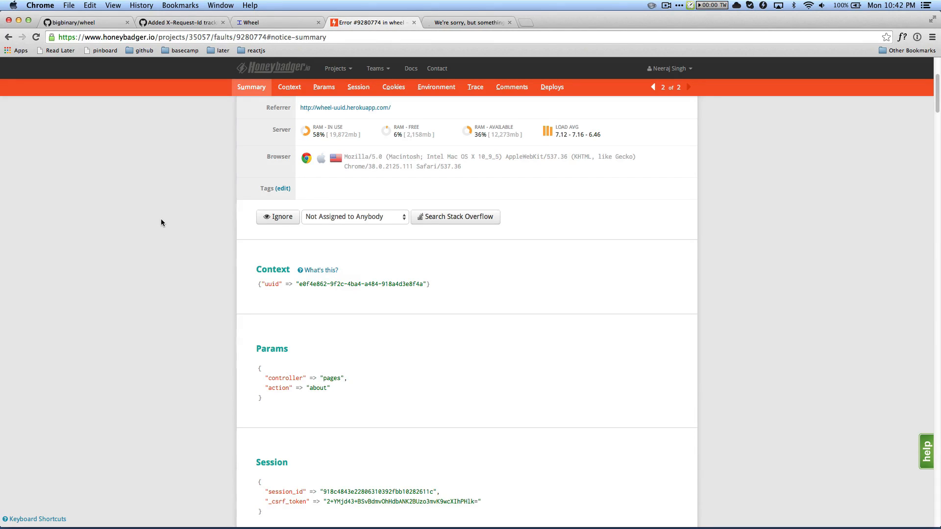